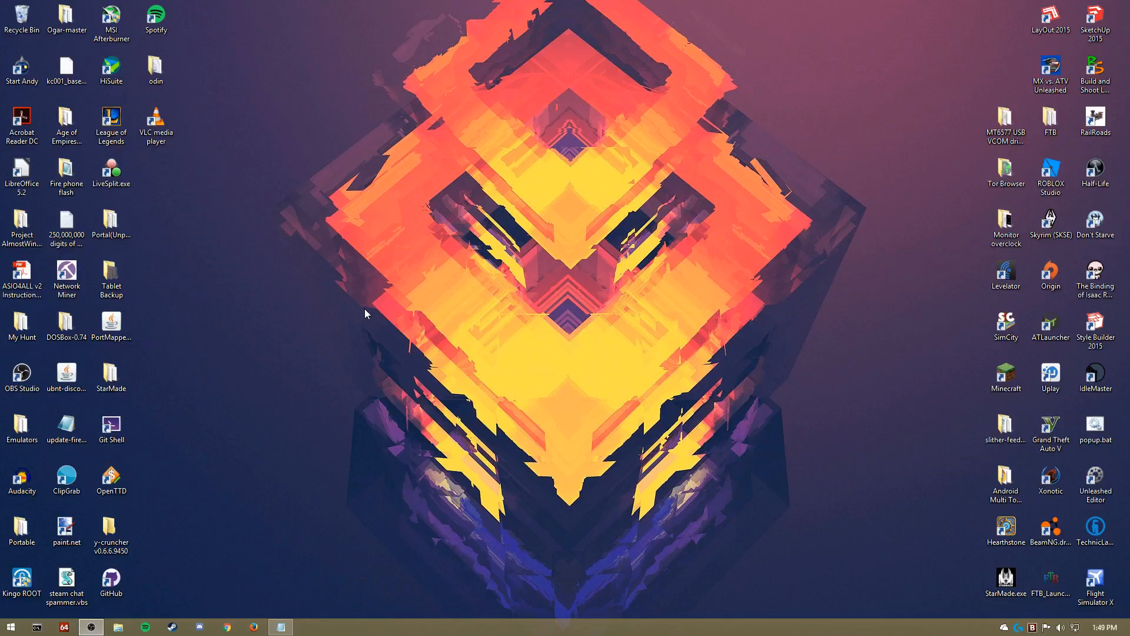
mouse_move(360, 317)
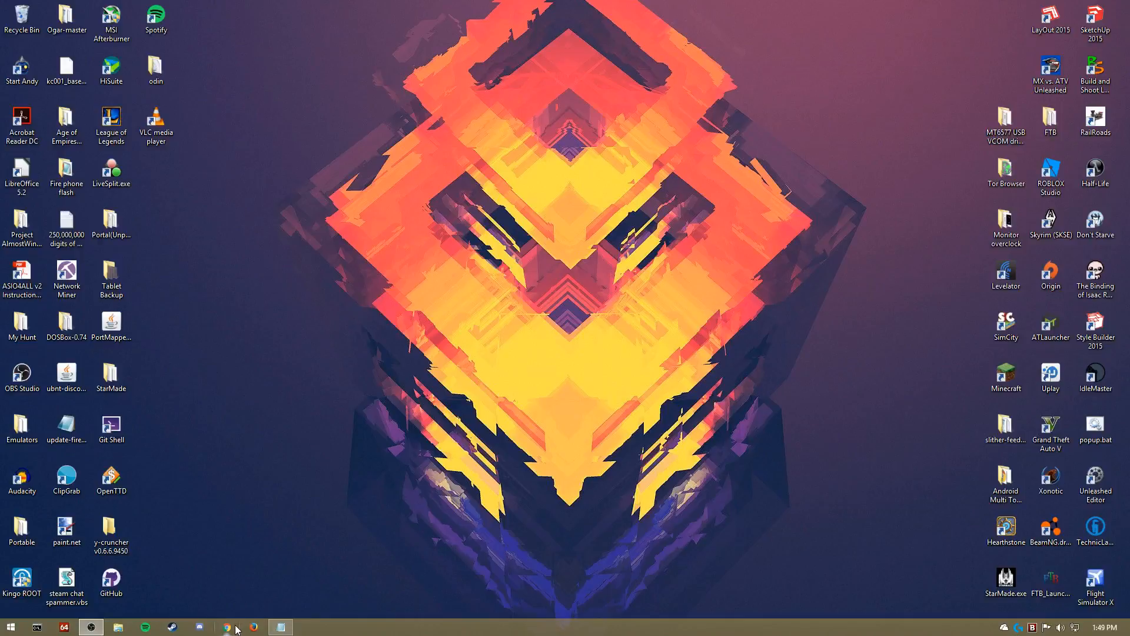
Download 'Spare Reborn Updated.zip' through the browser from the MEGA page to 100%.
click(226, 625)
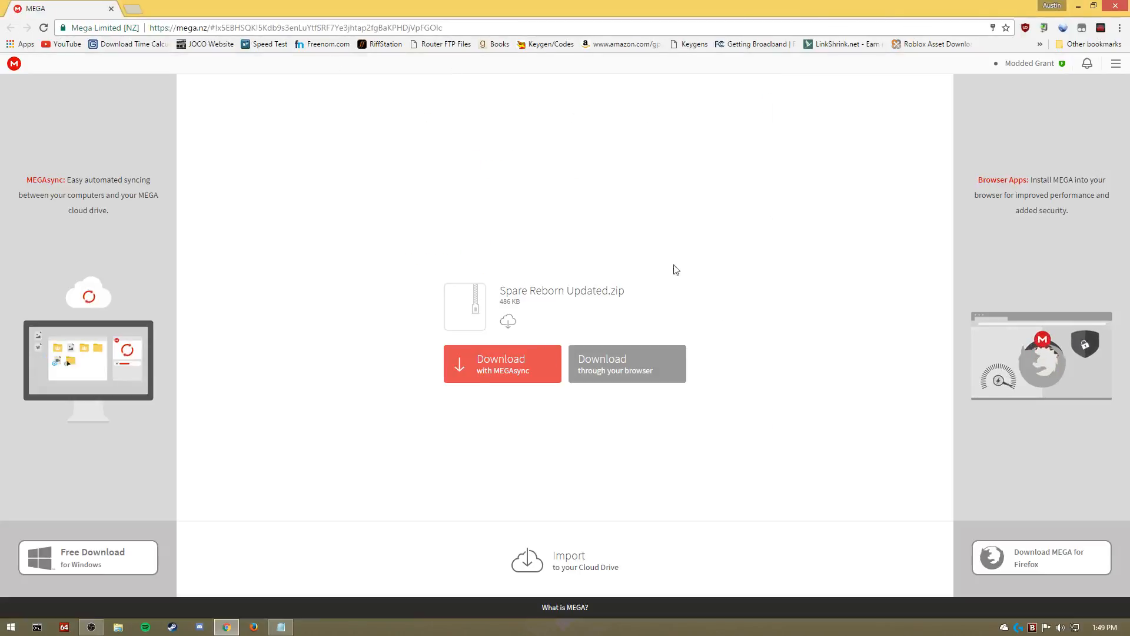
click(625, 364)
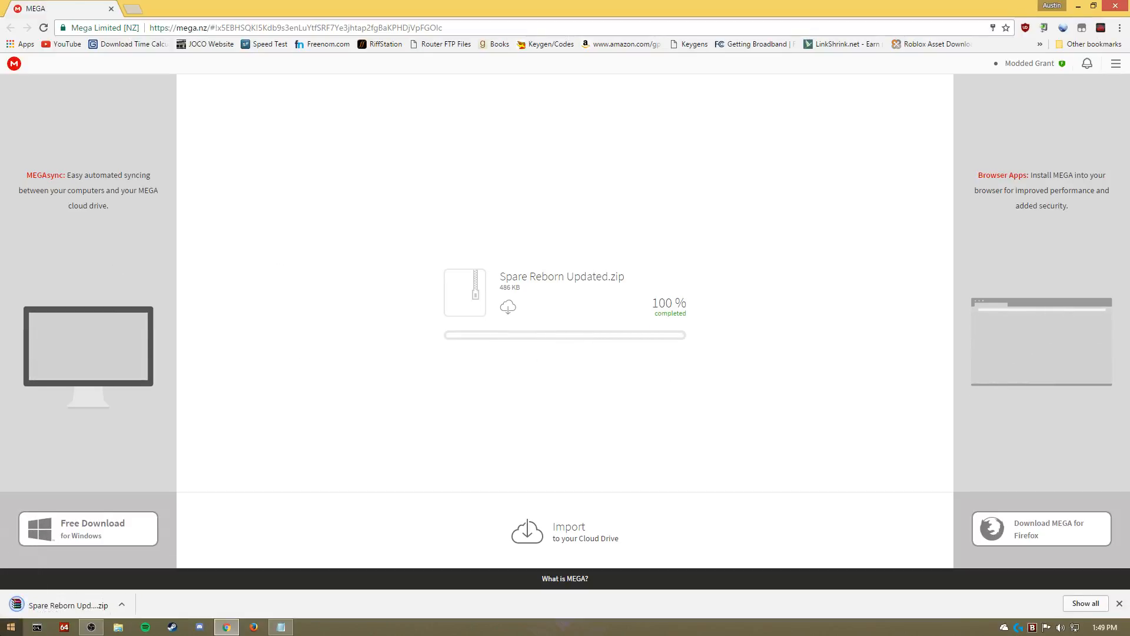
click(10, 626)
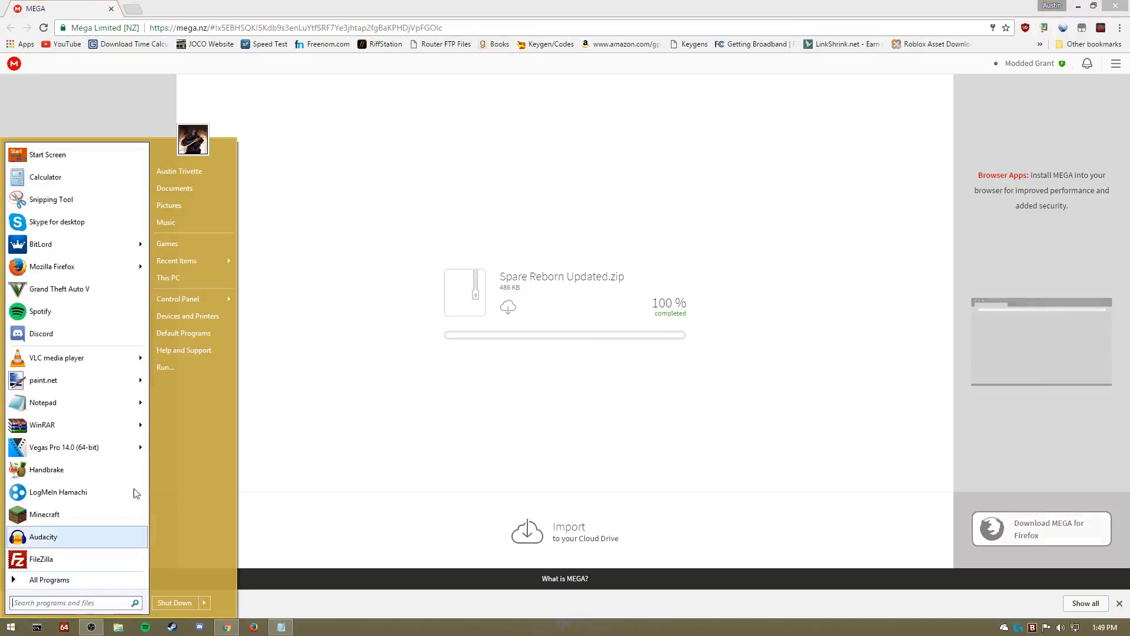
Extract the Spare Reborn folder from the downloaded archive onto the desktop.
click(174, 188)
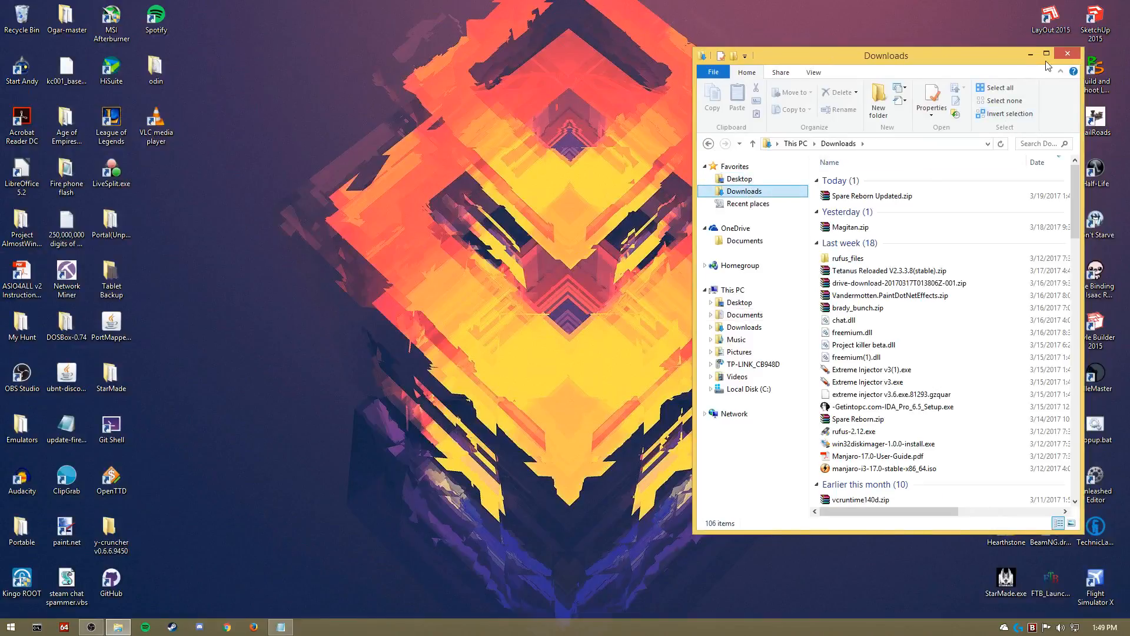
double_click(873, 195)
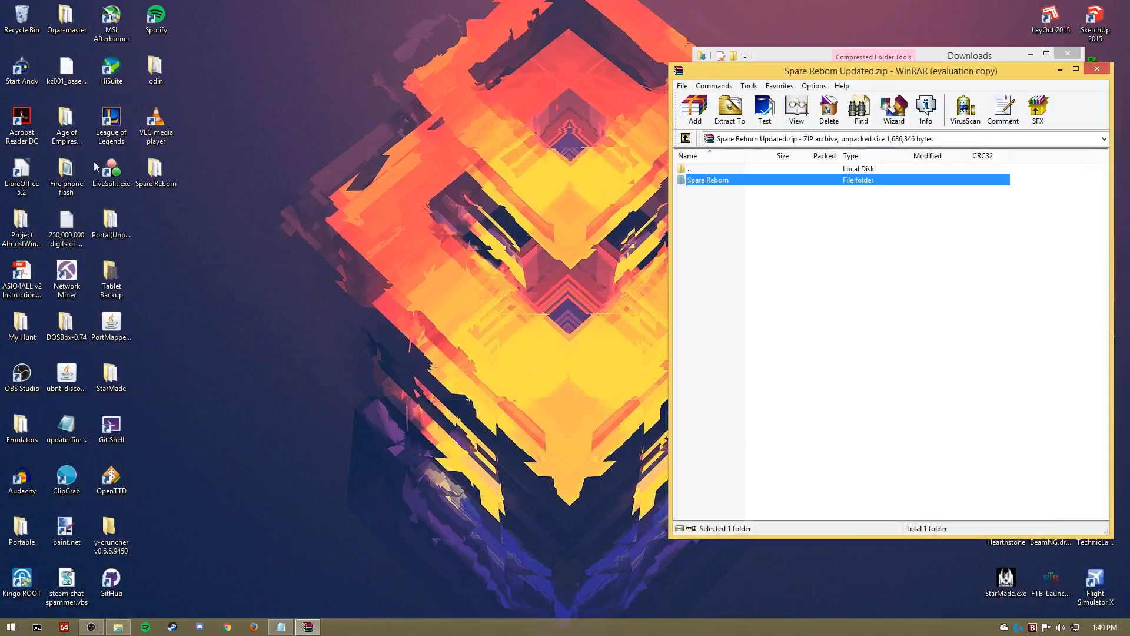
click(1096, 52)
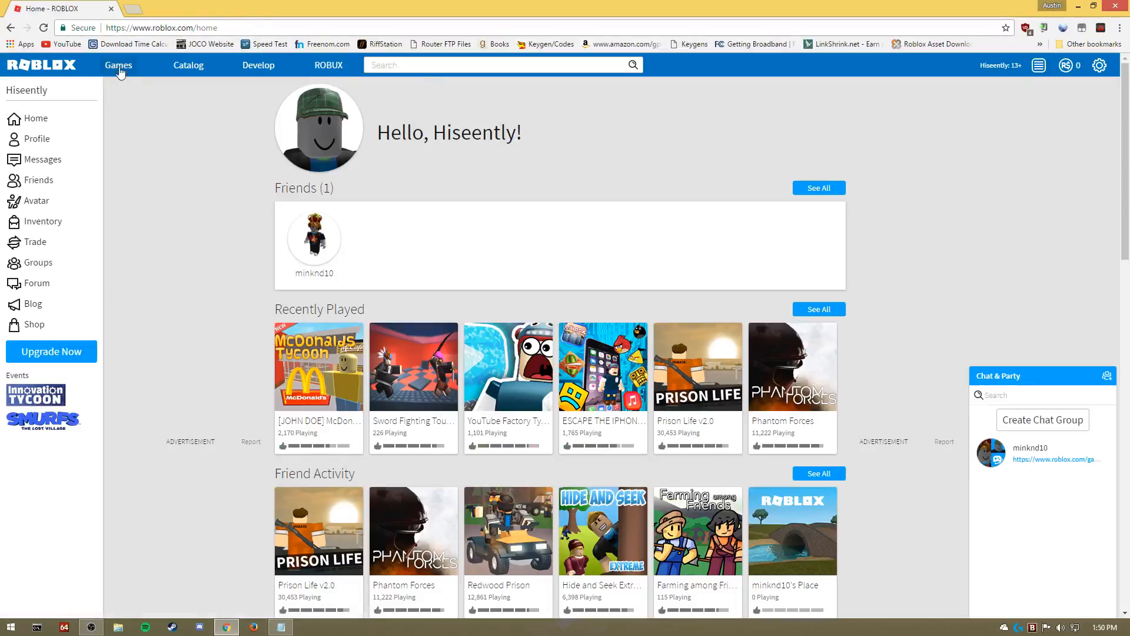
Launch the McDonald's Tycoon game from the Roblox games list.
click(118, 65)
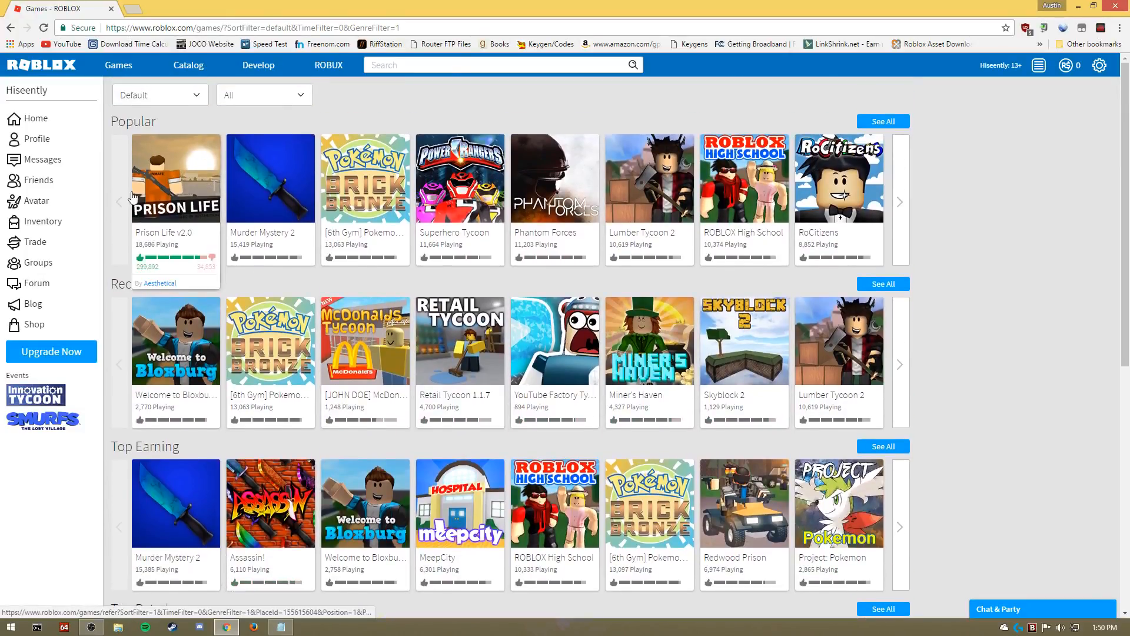
scroll(down, 3)
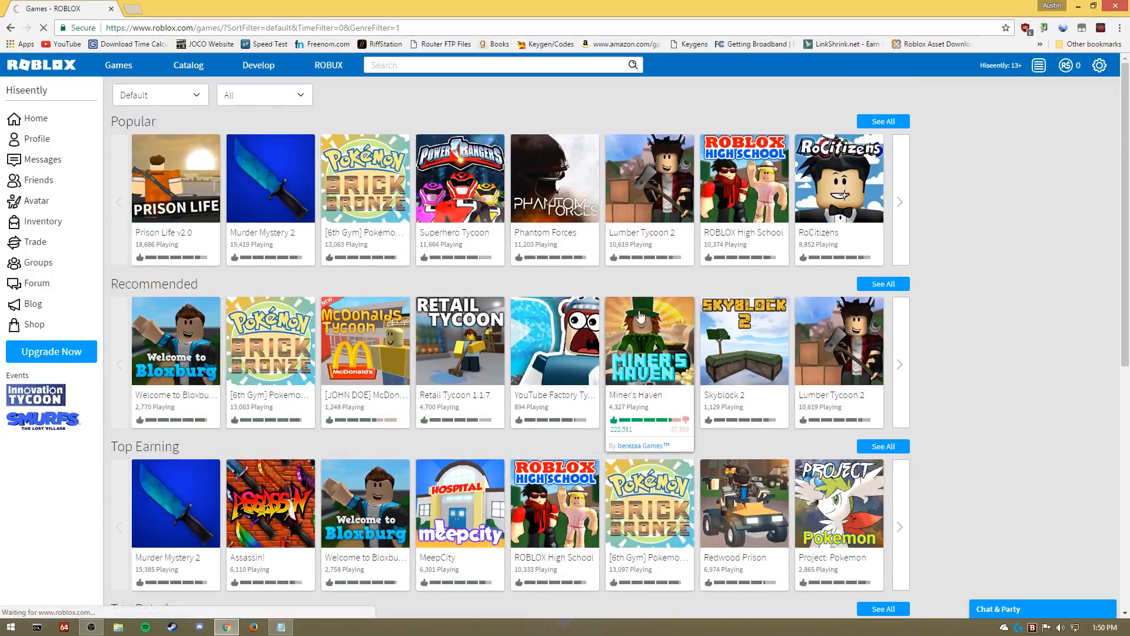
click(365, 339)
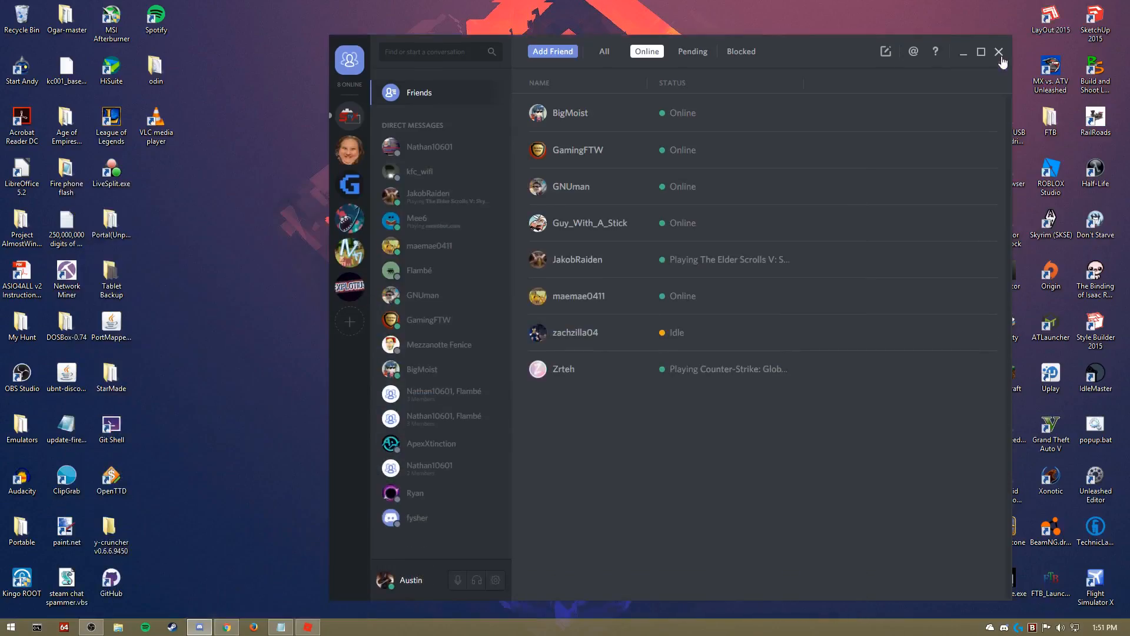
Run SpareRebornInjector.exe from the extracted Spare Reborn folder until it reports a successful scan.
click(1000, 52)
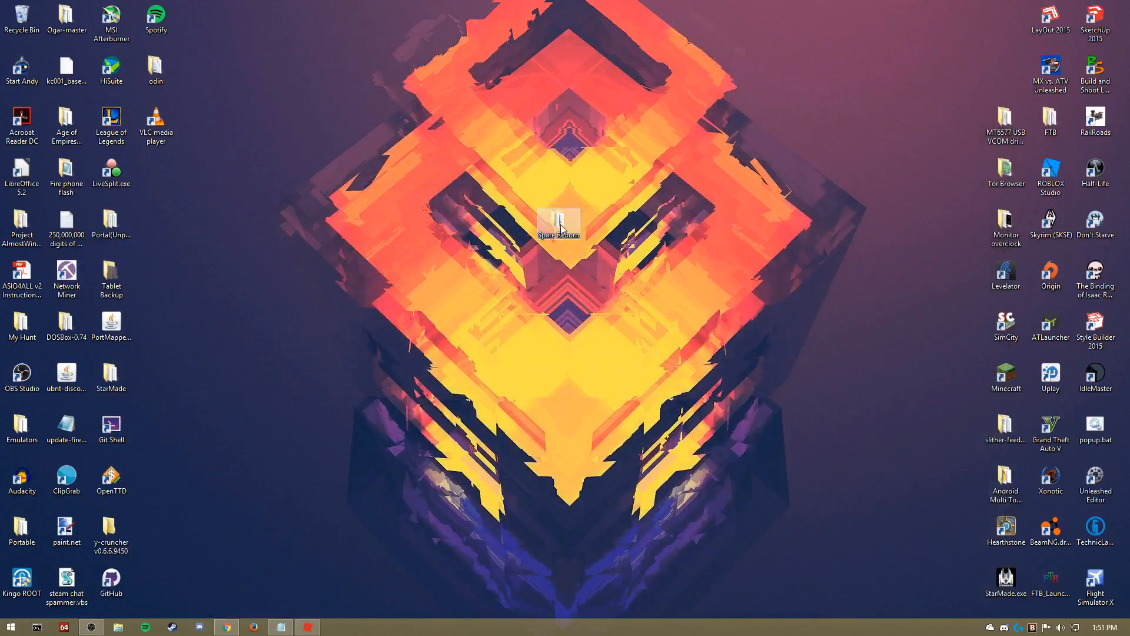
double_click(558, 223)
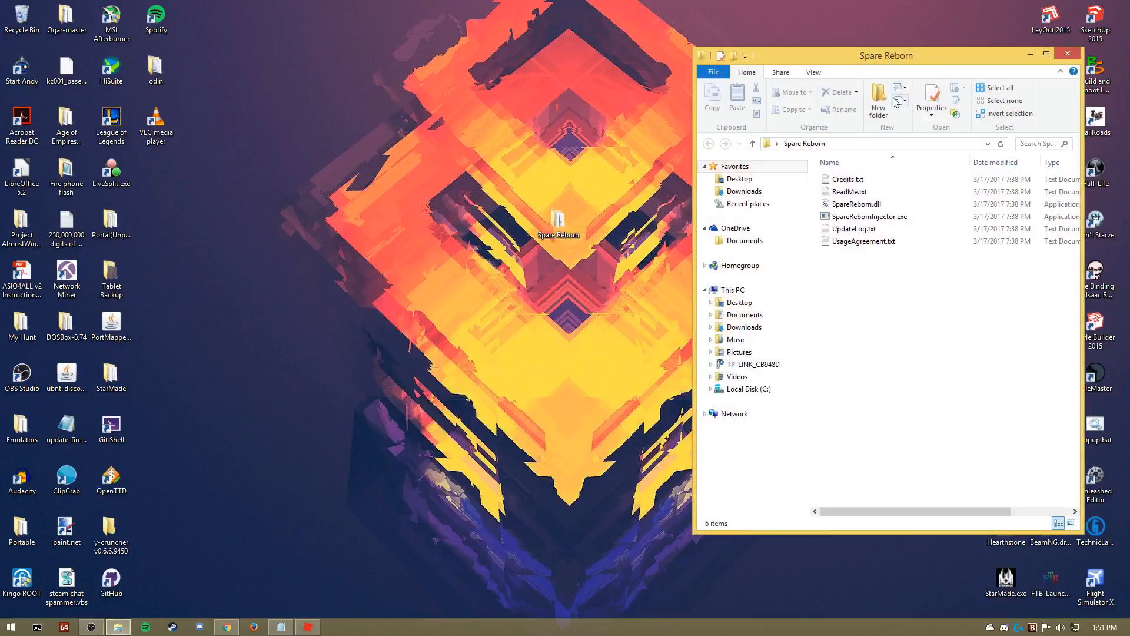
drag(885, 55, 271, 63)
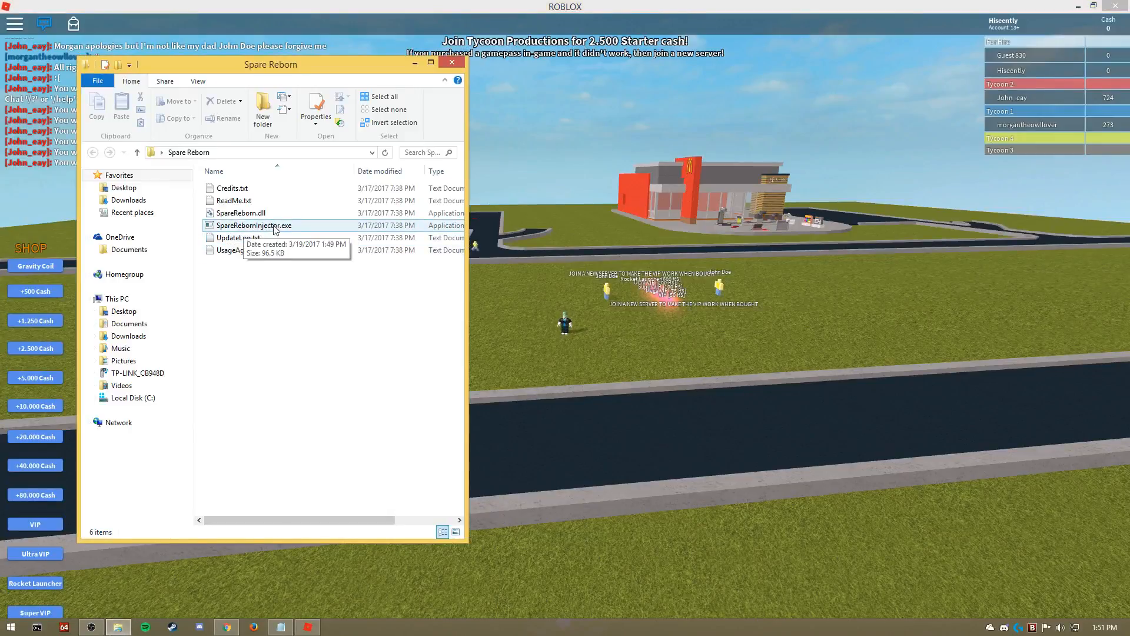
double_click(253, 225)
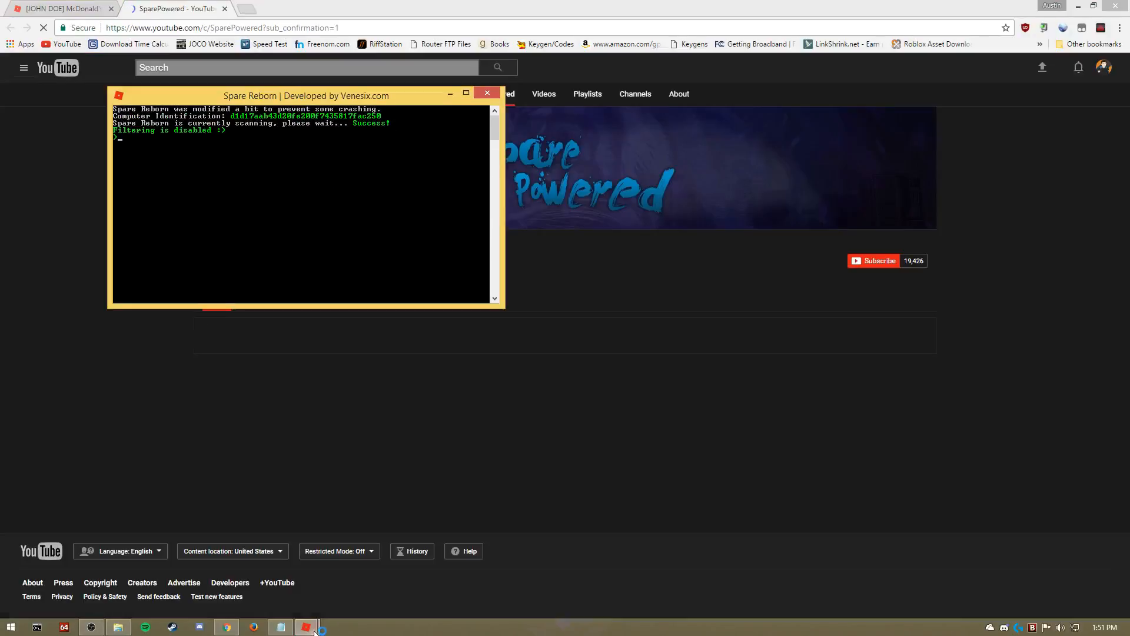
Show the console's command list over the game and enter 'btools me' at the prompt.
click(280, 626)
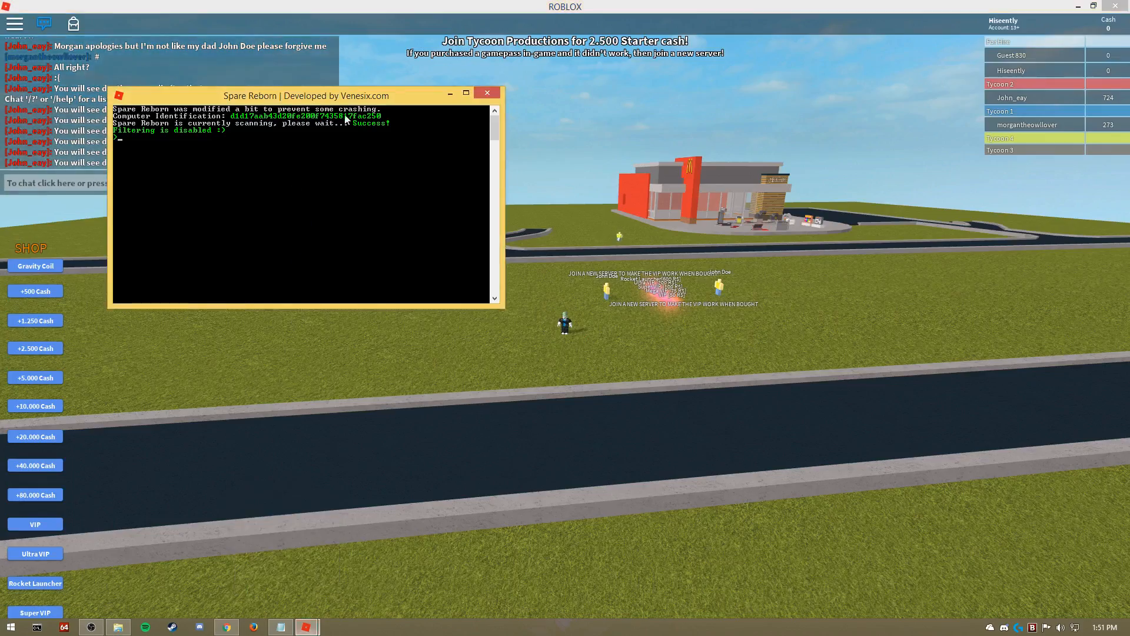
drag(302, 94, 839, 160)
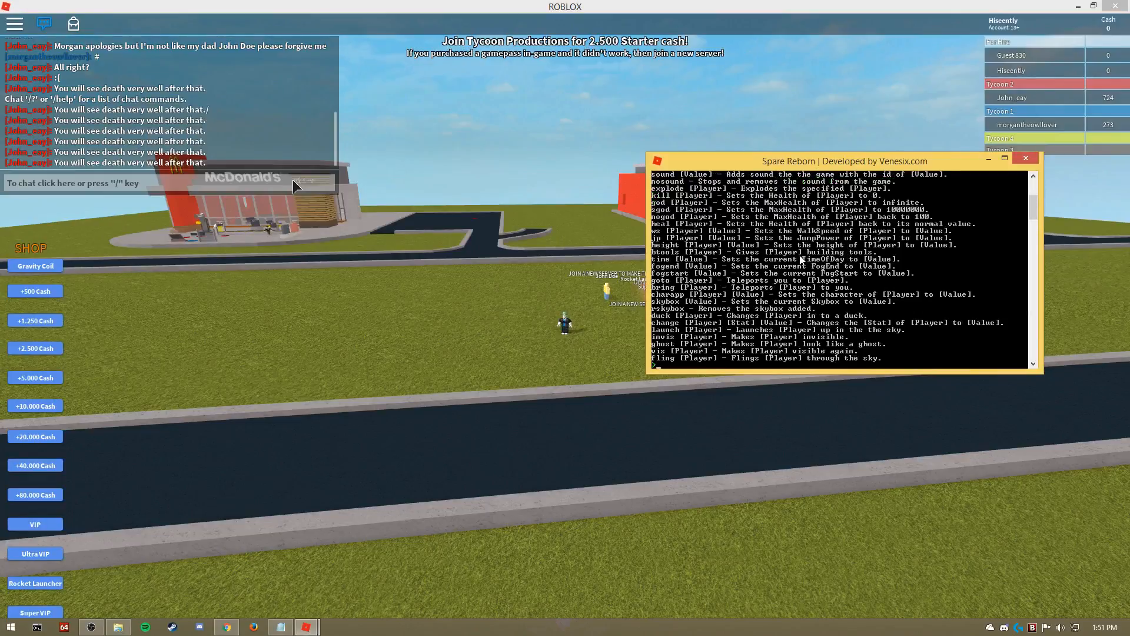
text(btools me)
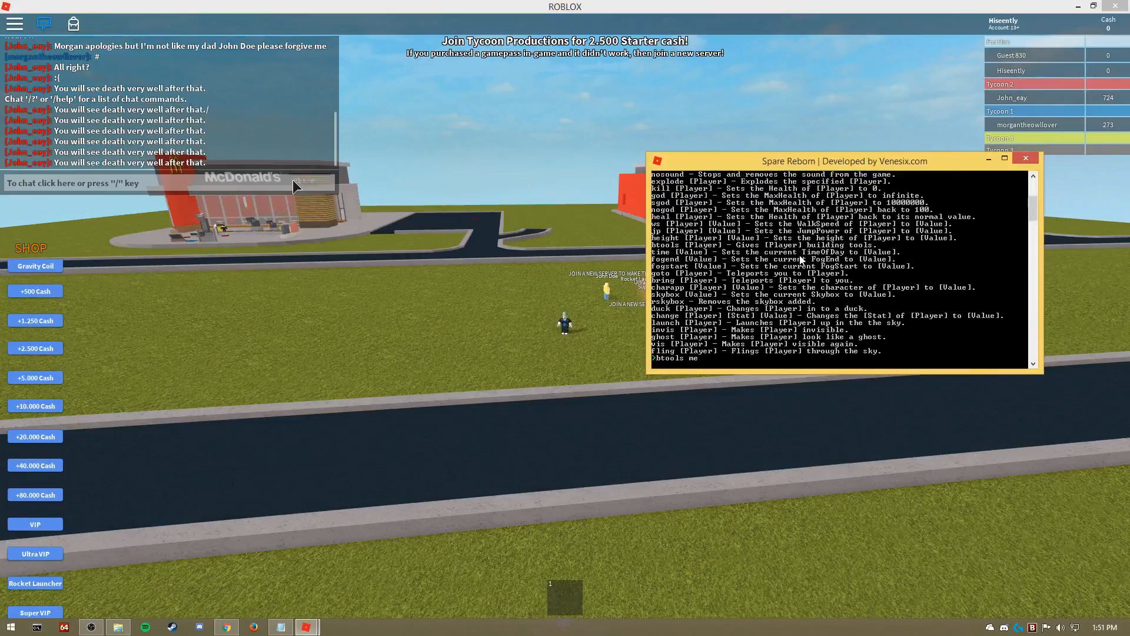